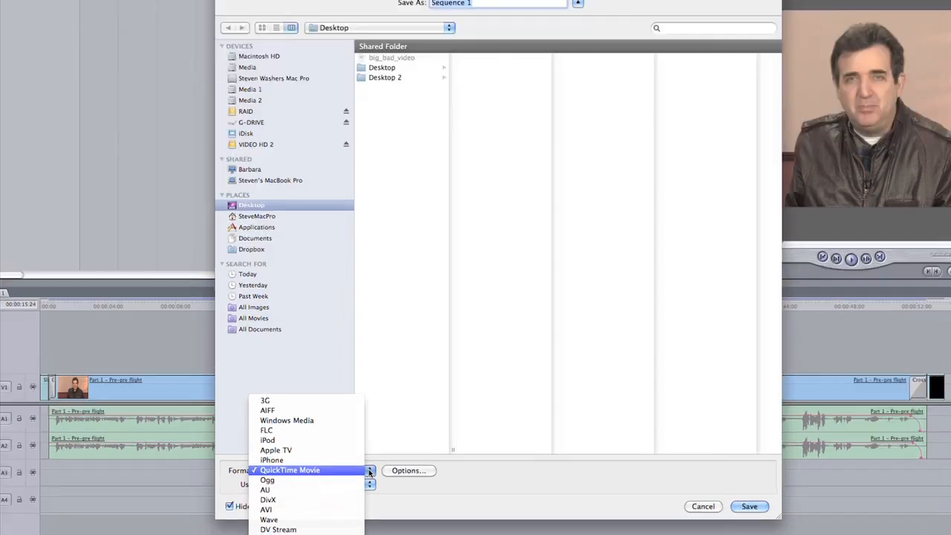
Export the sequence as AVI with uncompressed video and uncompressed sound to the Desktop
left_click(264, 508)
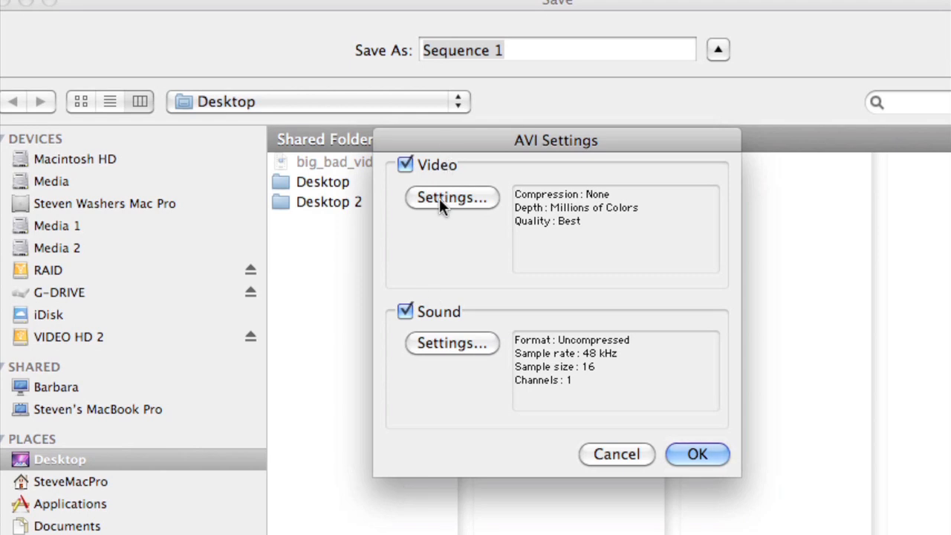
mouse_move(572, 355)
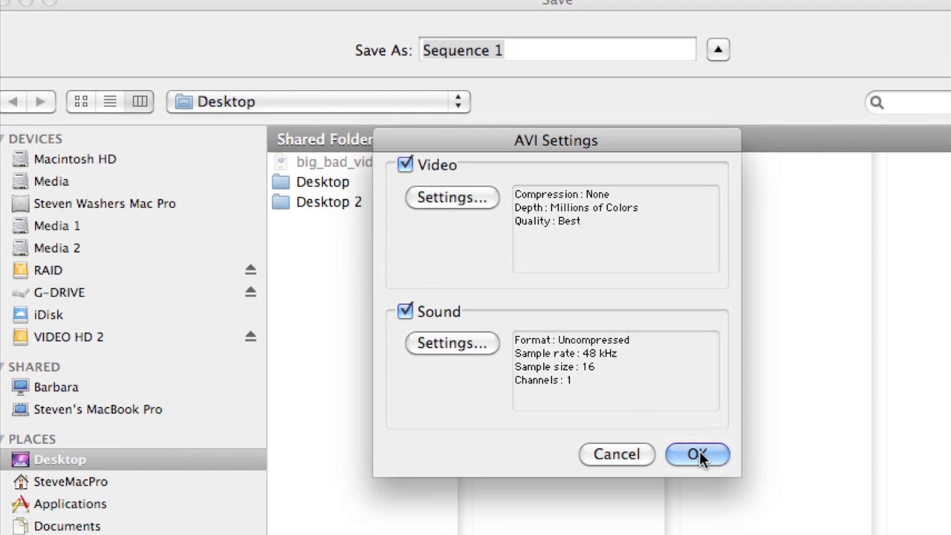
left_click(697, 454)
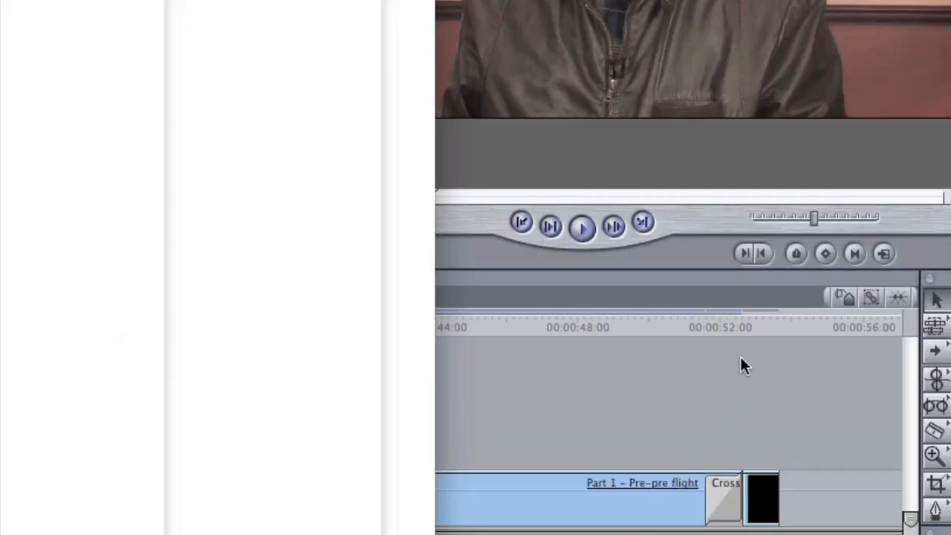
mouse_move(704, 354)
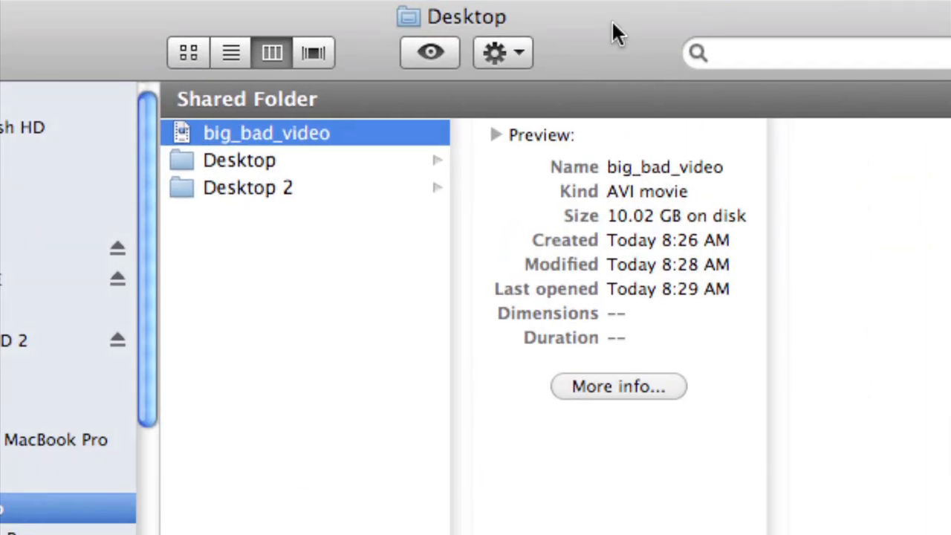
mouse_move(191, 149)
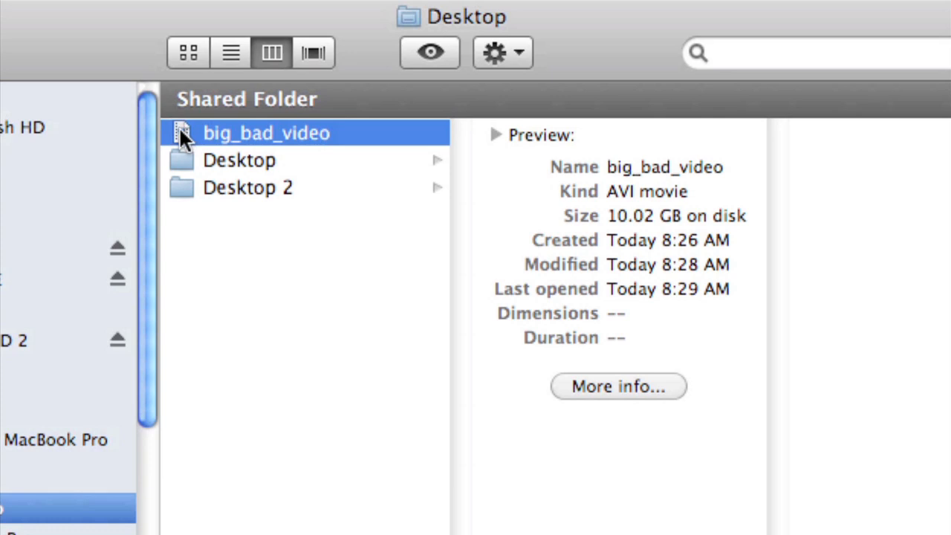
mouse_move(413, 152)
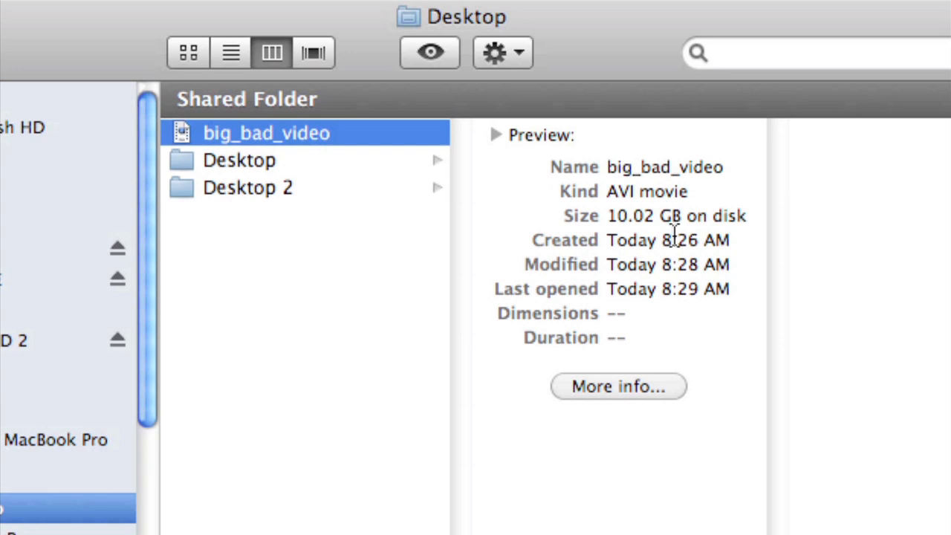
mouse_move(669, 234)
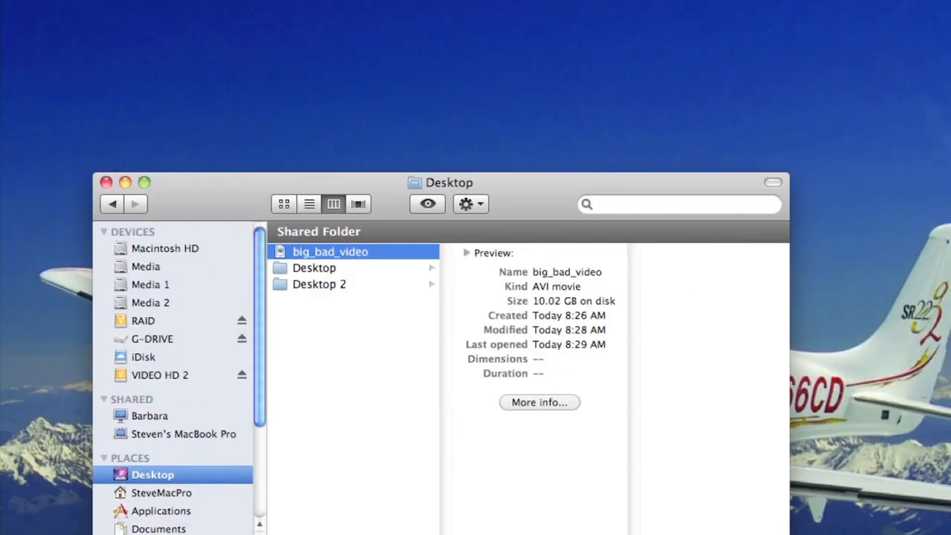
Begin a YouTube upload of big_bad_video.avi from the Desktop
left_click(140, 208)
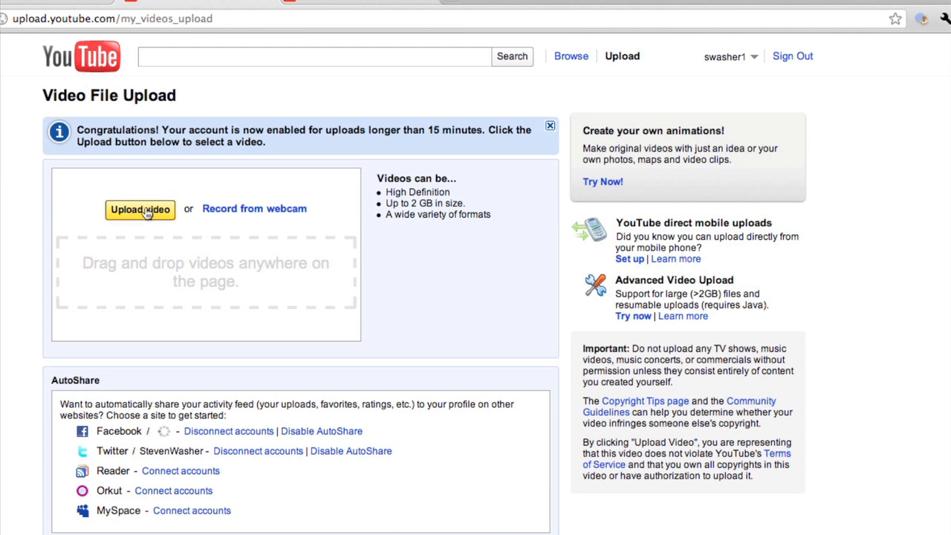
left_click(140, 208)
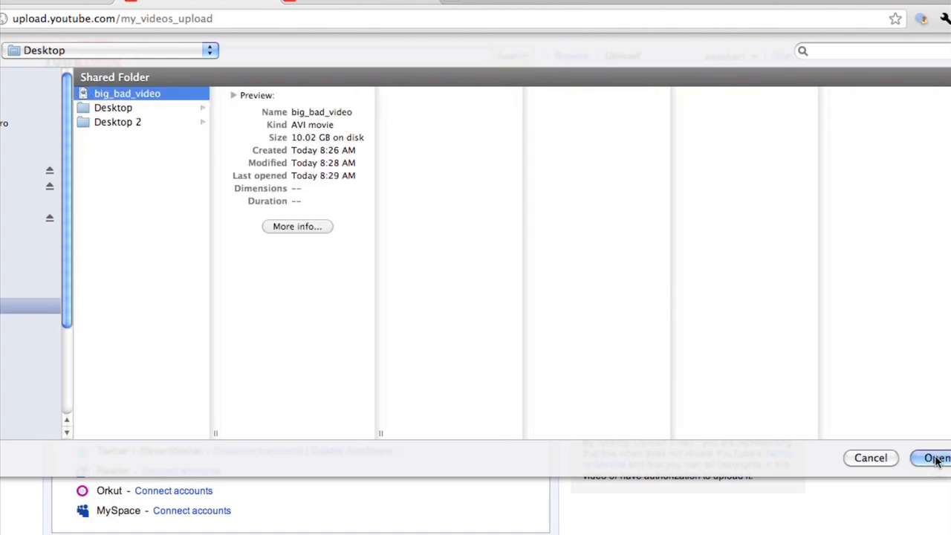
left_click(934, 458)
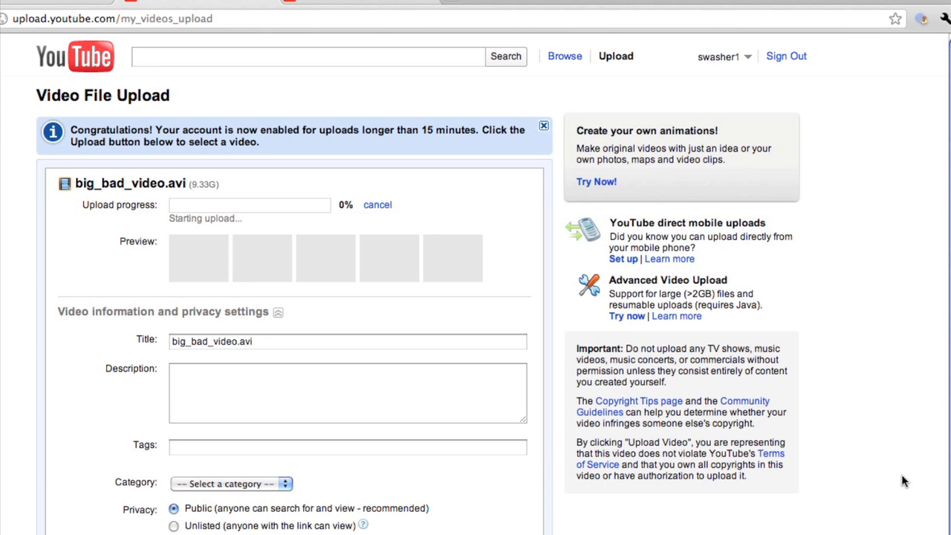
scroll("down", 3)
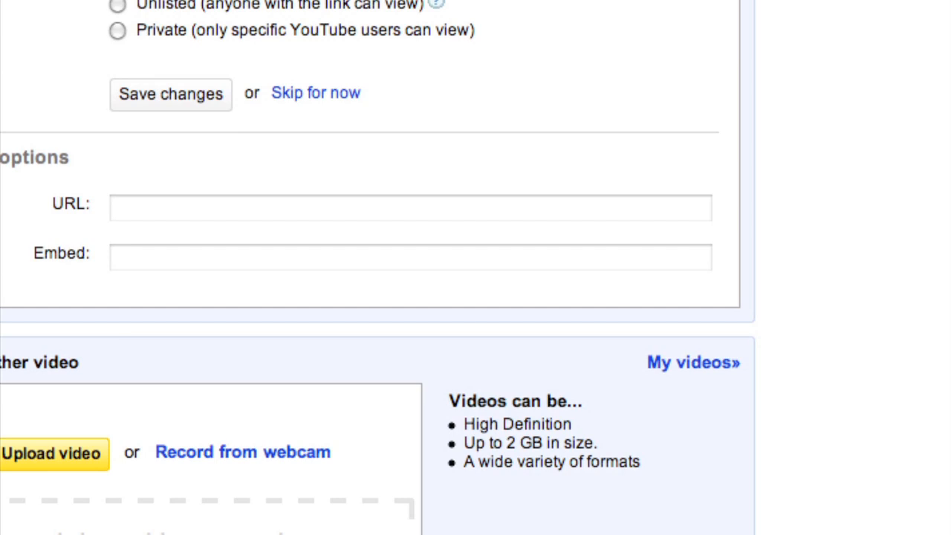
left_click(50, 453)
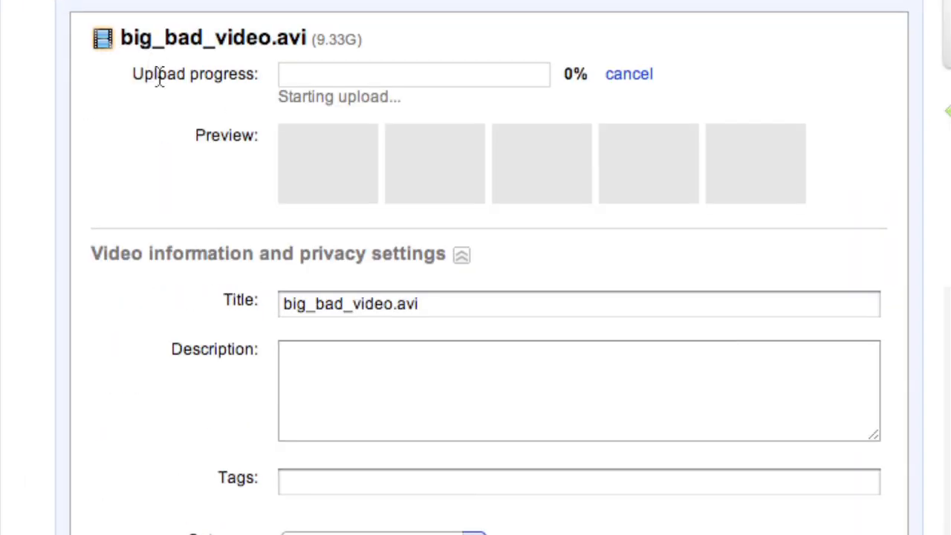
mouse_move(350, 50)
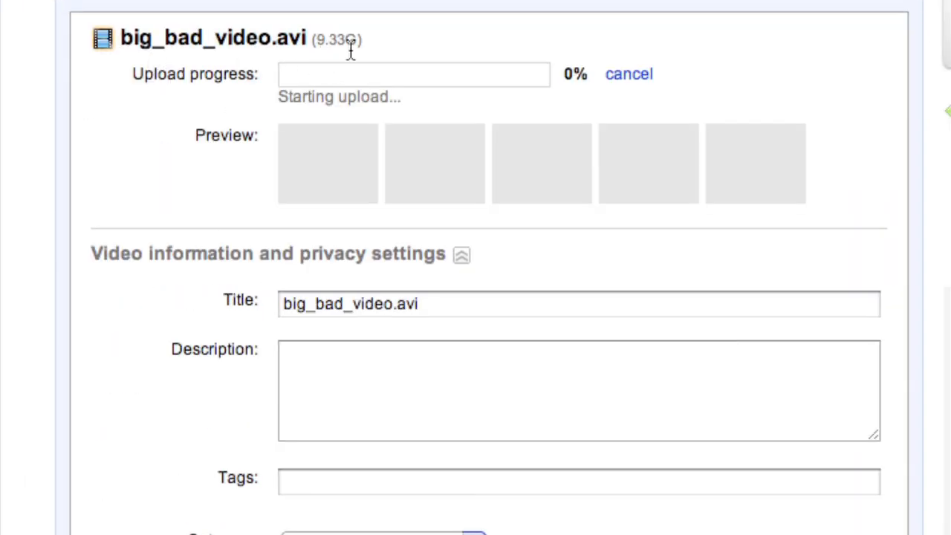
mouse_move(211, 97)
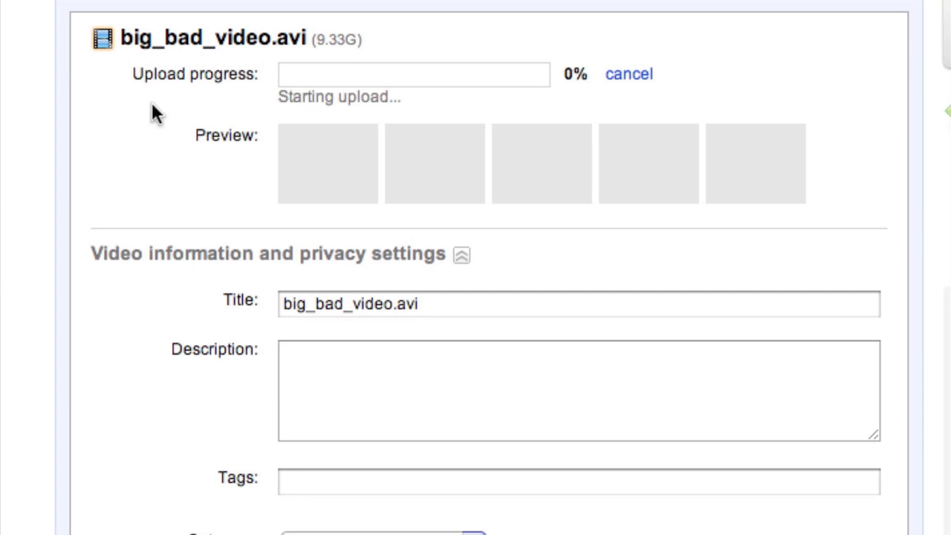
mouse_move(126, 122)
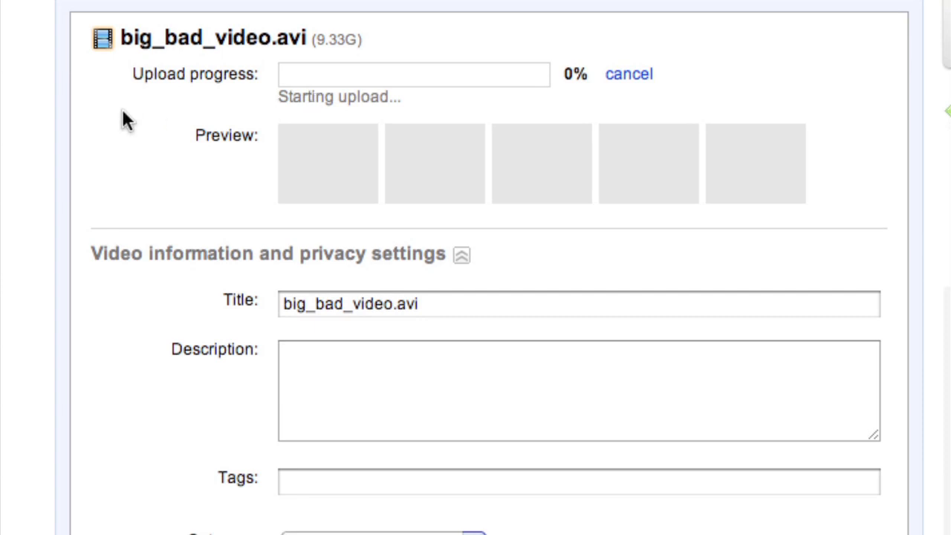